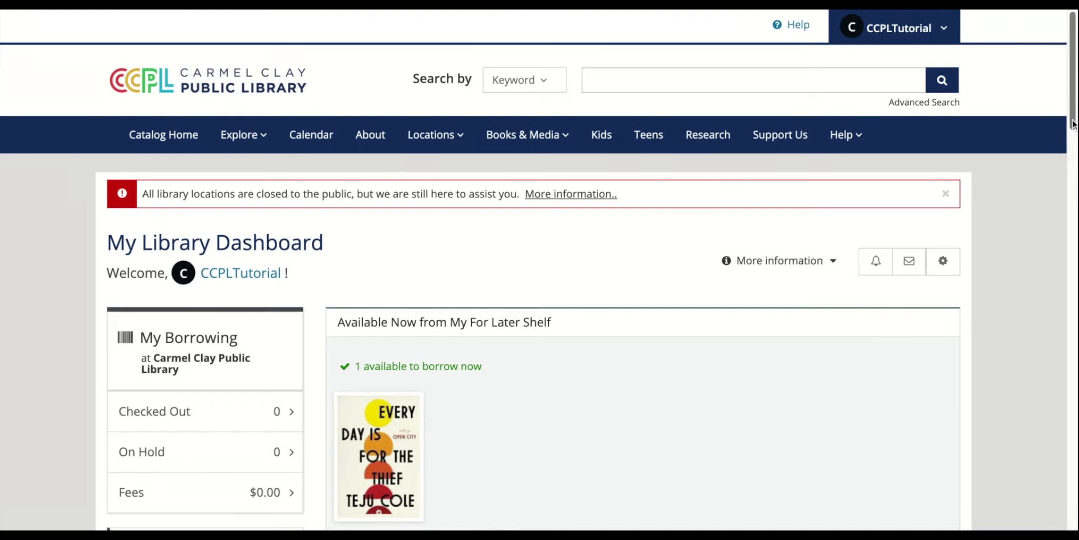
- Open the For Later shelf under My Collections and scroll to its nine saved titles
scroll("down", 3)
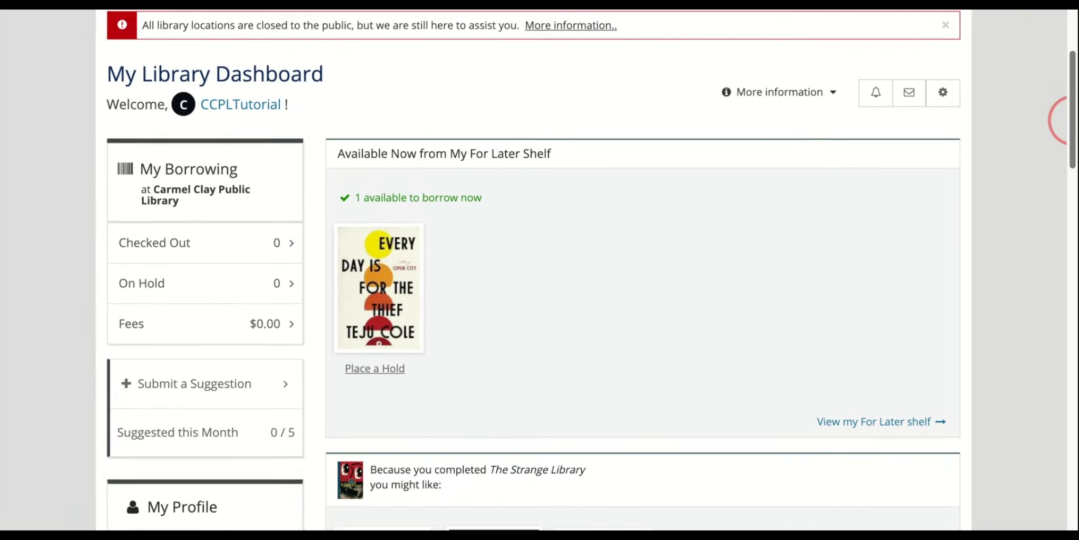
scroll("down", 3)
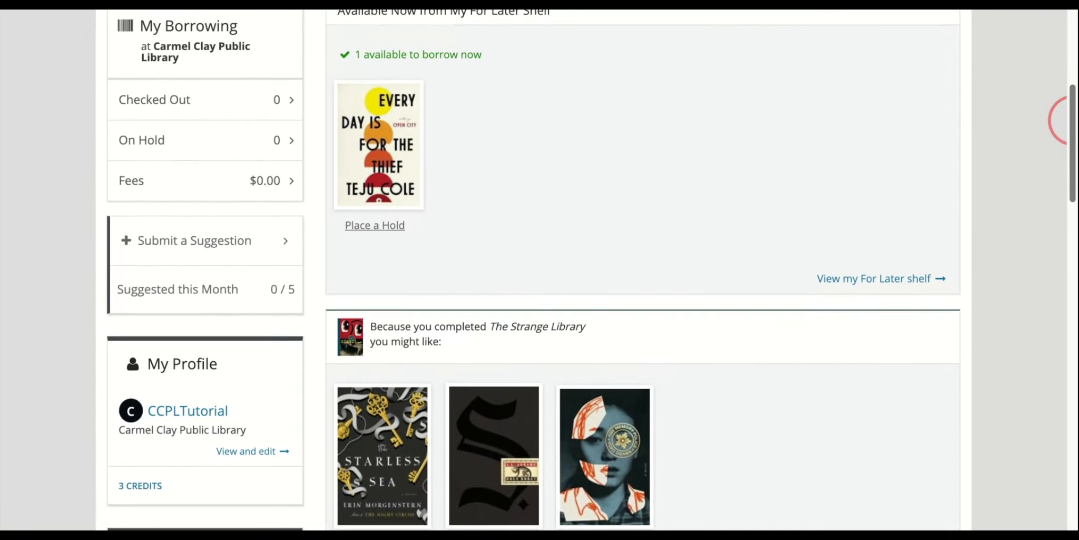
scroll("down", 3)
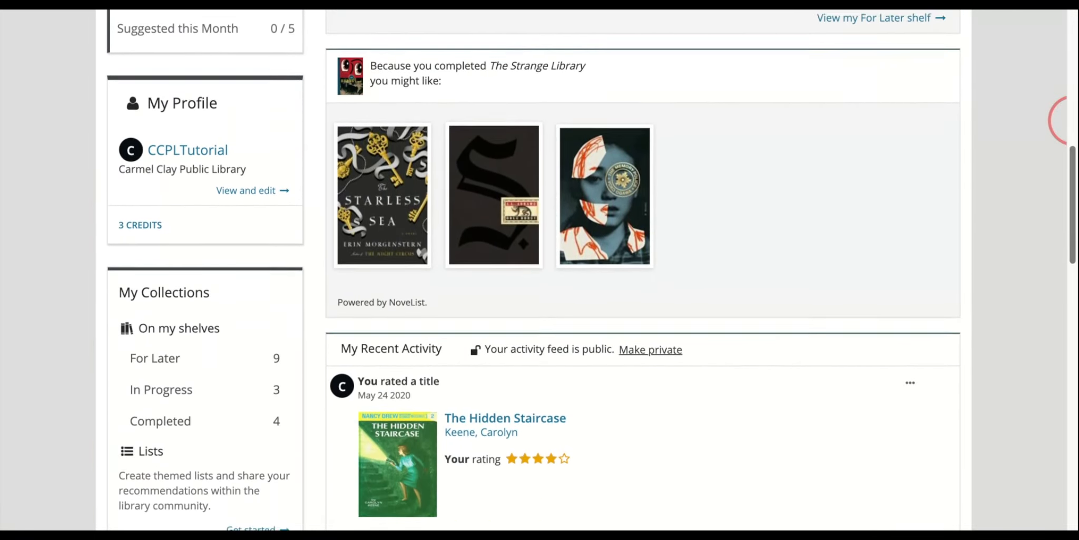
scroll("down", 3)
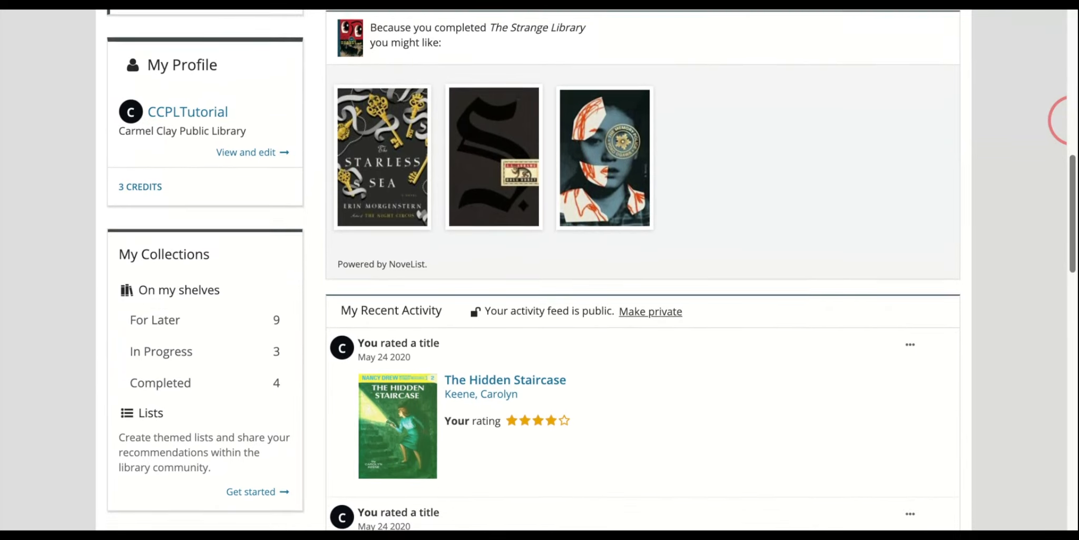
scroll("down", 3)
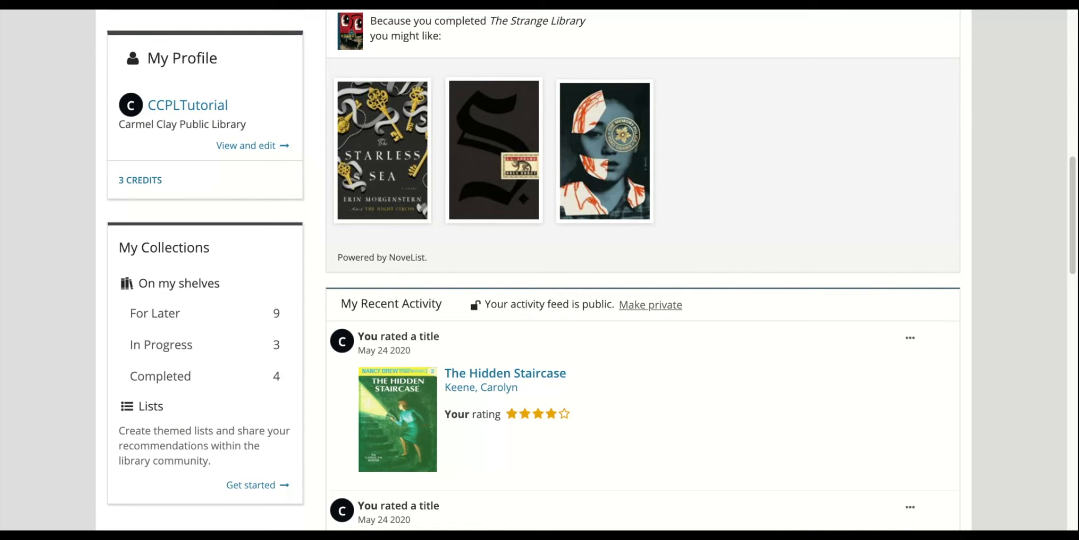
left_click(649, 304)
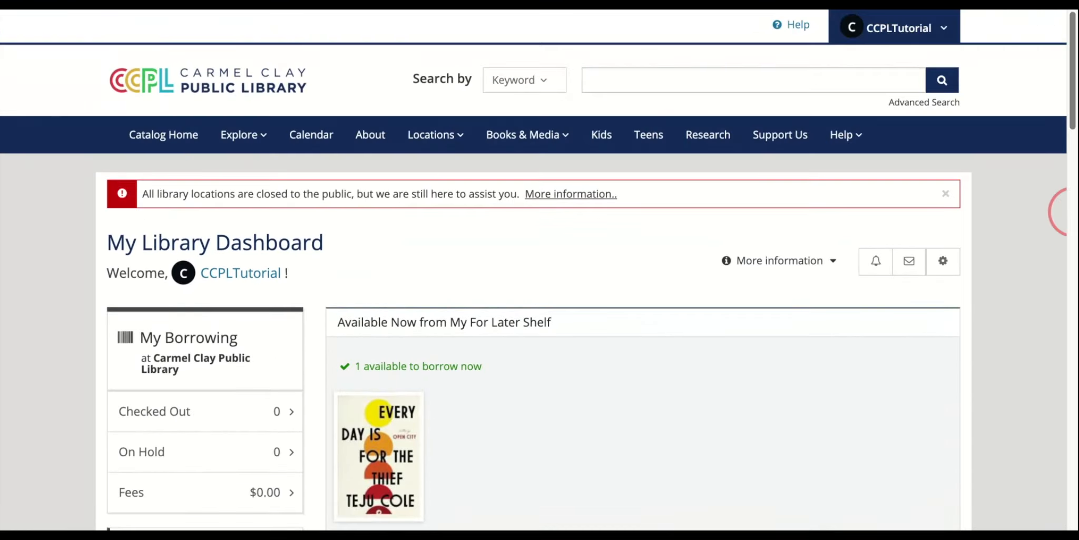
left_click(897, 28)
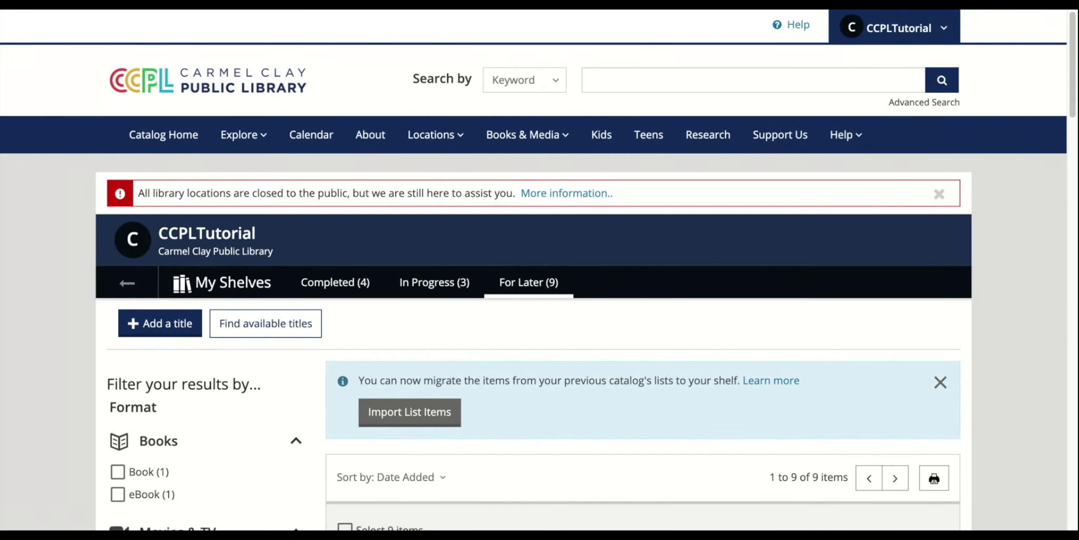
scroll("down", 3)
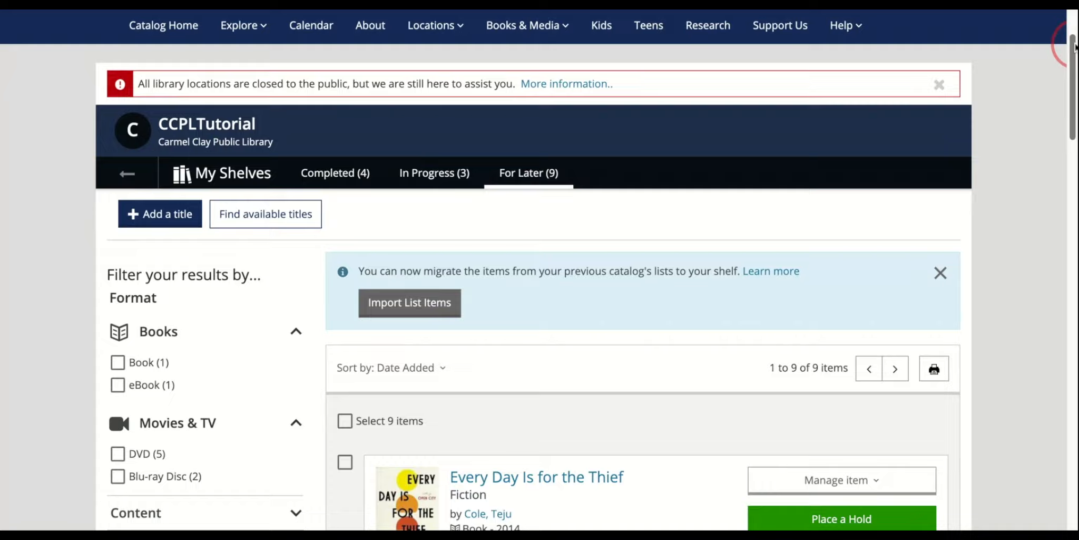
scroll("down", 3)
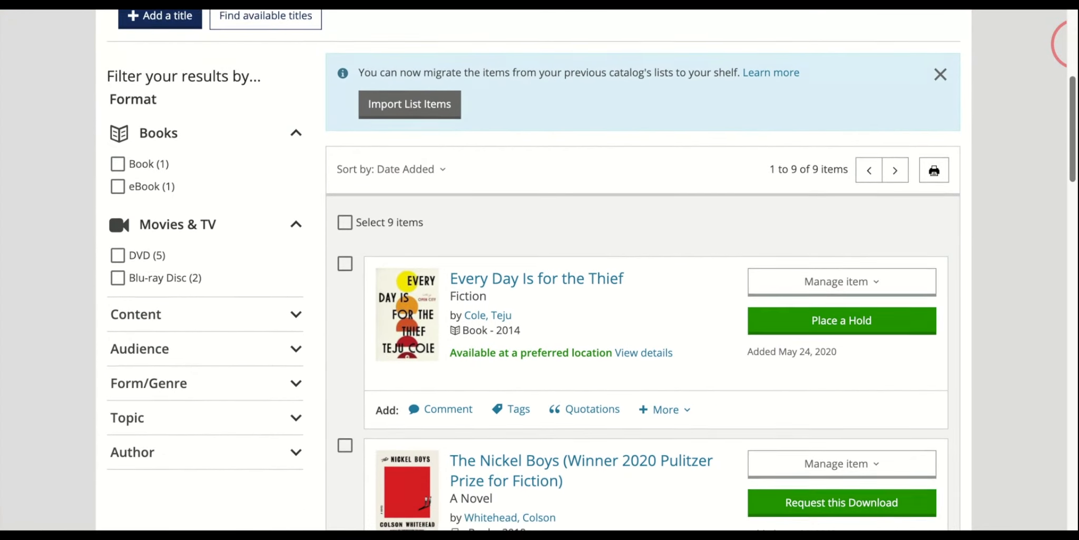
scroll("down", 3)
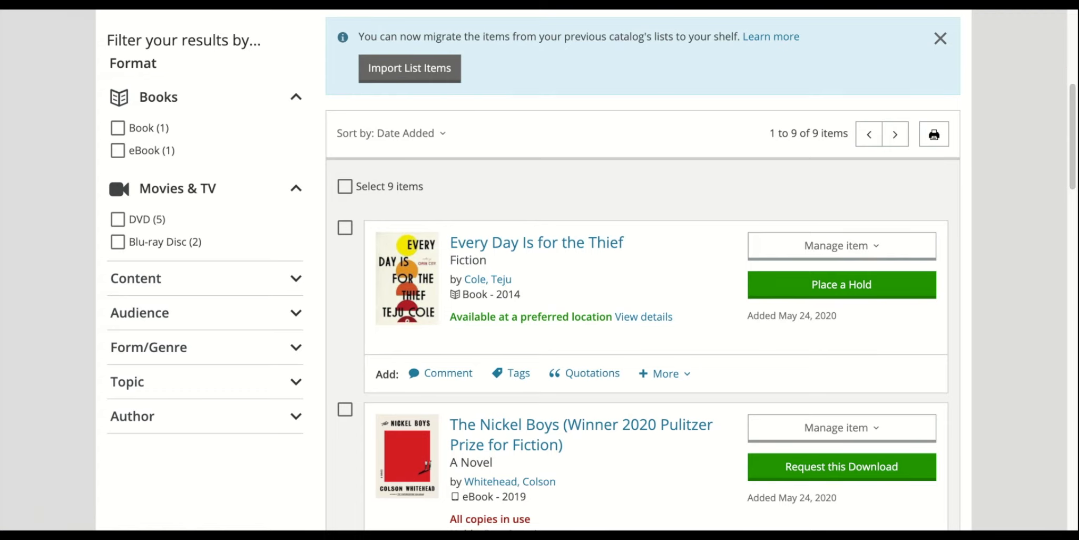
mouse_move(406, 132)
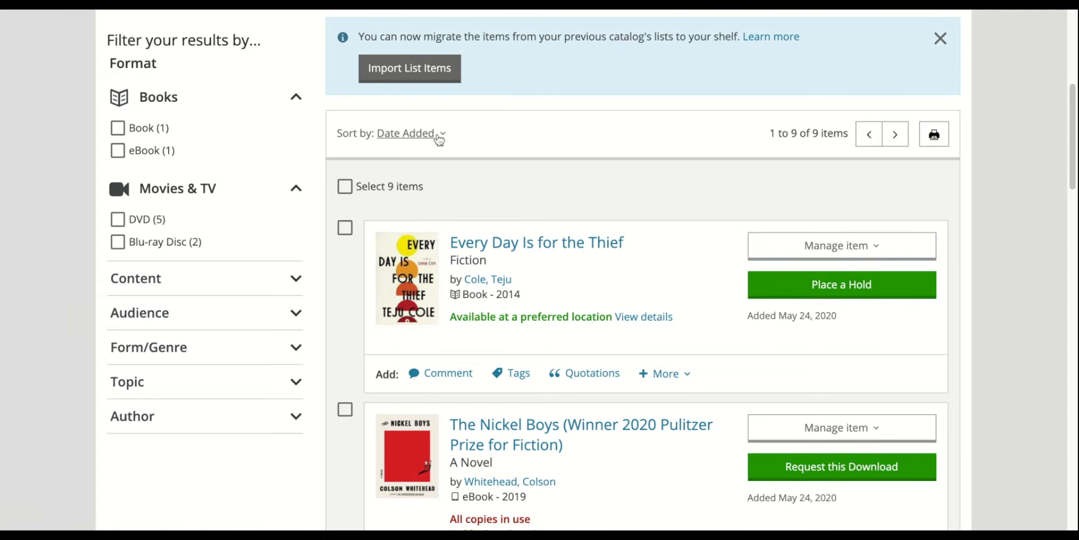
- Sort the For Later shelf by Title and filter it to DVD documentaries, leaving two items
left_click(409, 133)
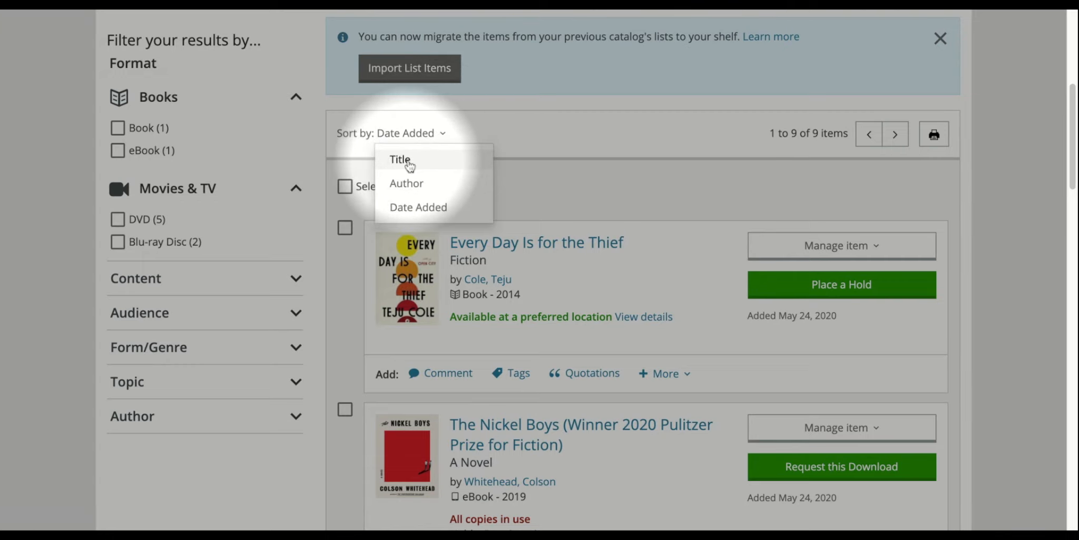
left_click(399, 159)
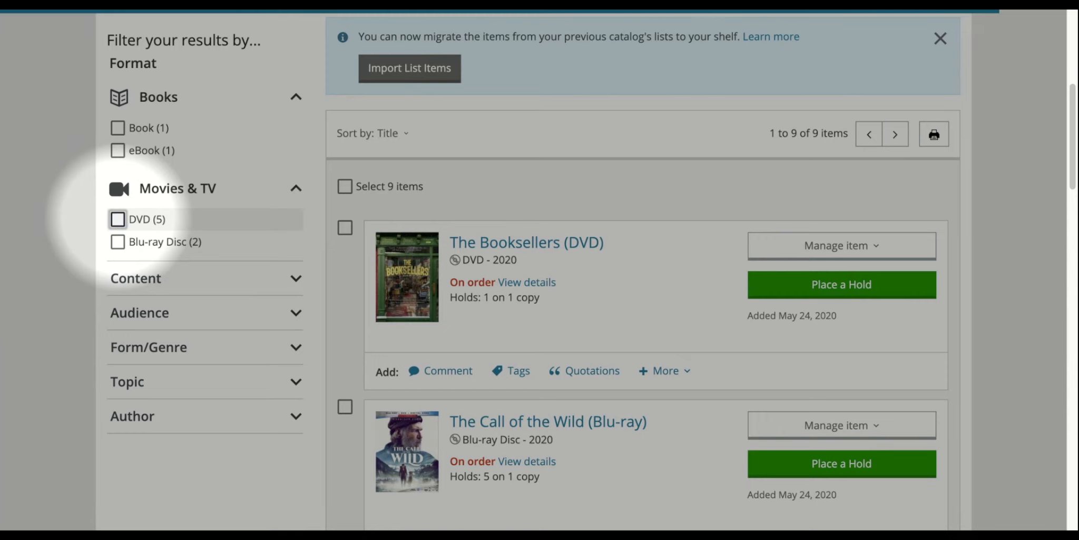
left_click(117, 220)
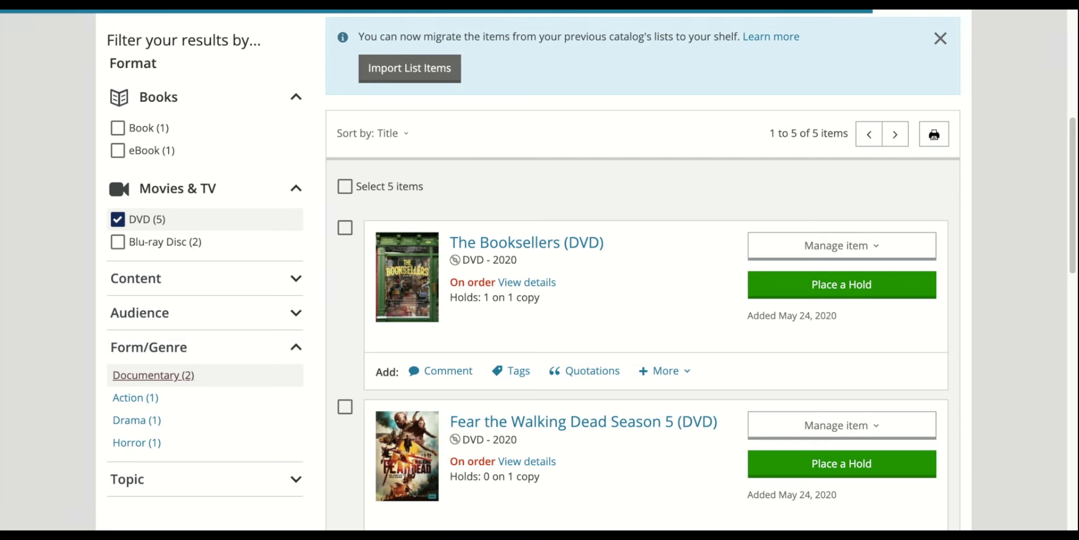
left_click(153, 375)
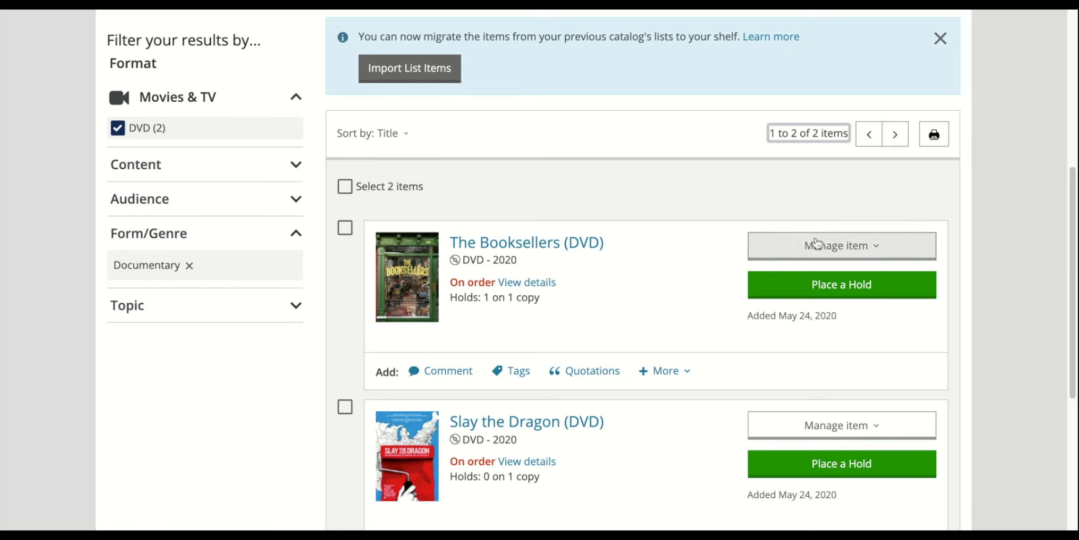
- Remove The Booksellers documentary DVD from the shelves, leaving eight For Later titles
left_click(841, 245)
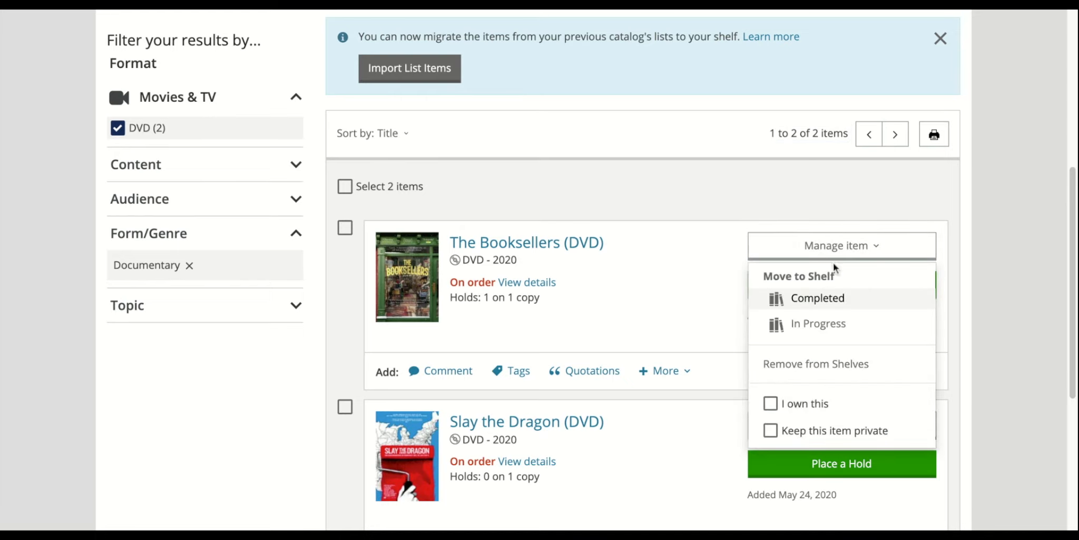
left_click(815, 364)
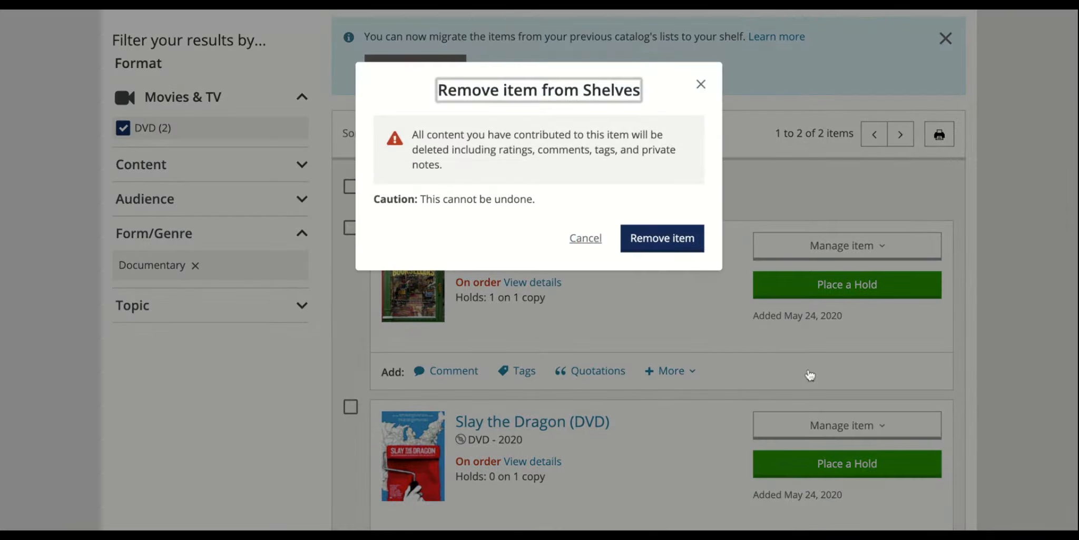
left_click(661, 237)
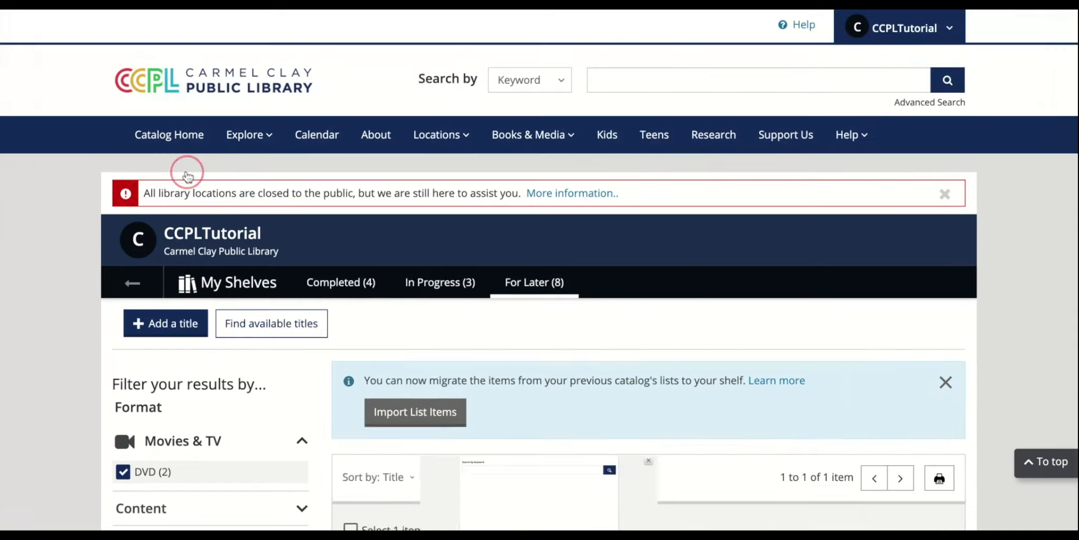
- Search 'Alien' via Add a title and add the 2011 Alien Blu-ray Disc to For Later
type("Ali")
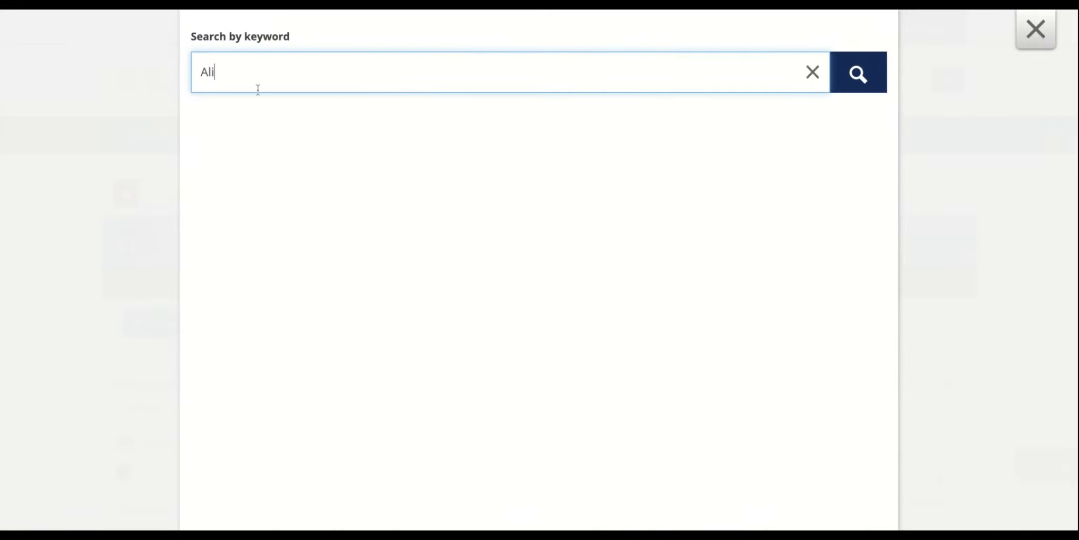
left_click(858, 73)
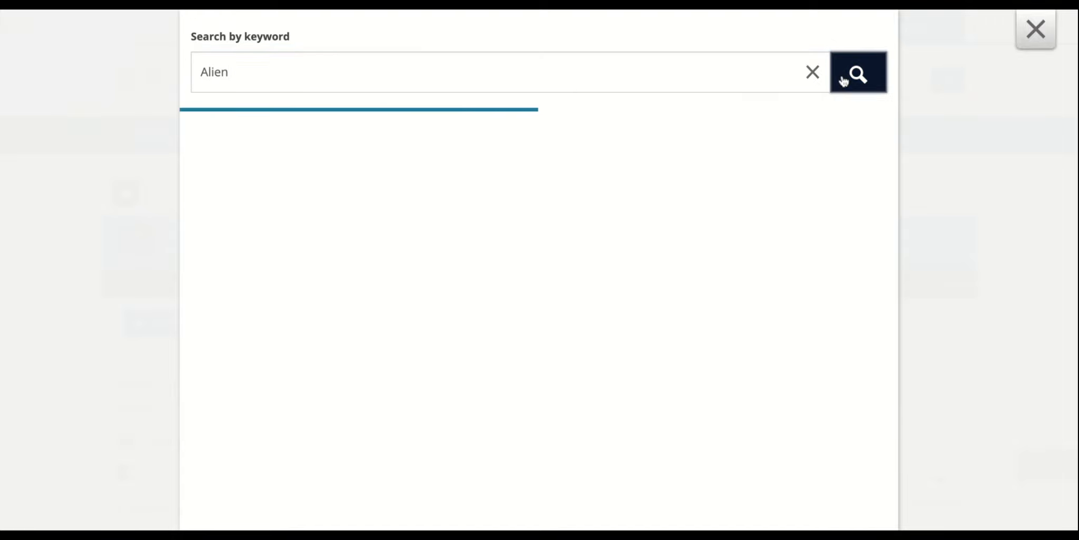
left_click(857, 73)
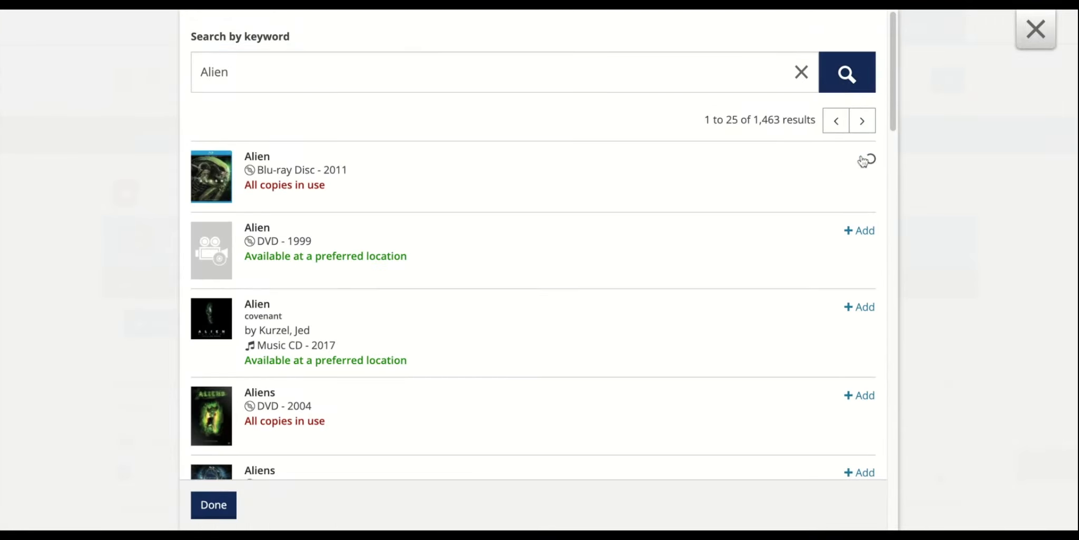
left_click(860, 164)
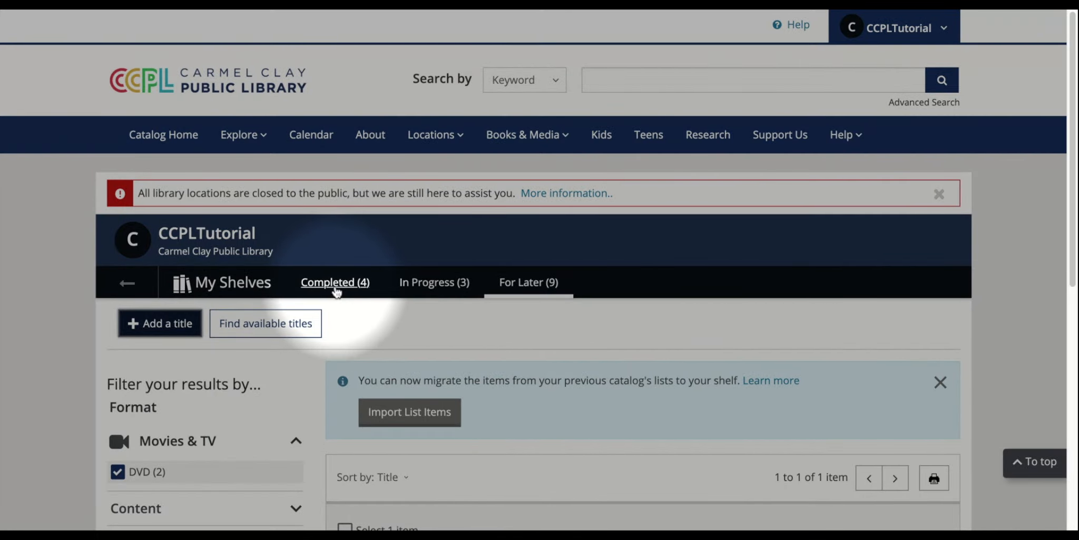
- On the Completed shelf, give The Lighthouse DVD a four-and-a-half star rating
left_click(335, 282)
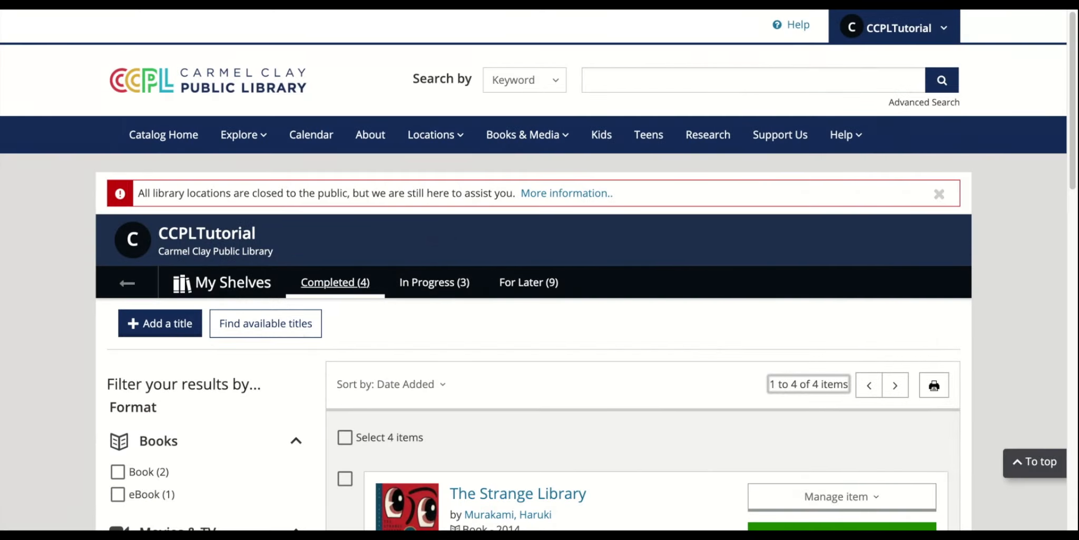
scroll("down", 3)
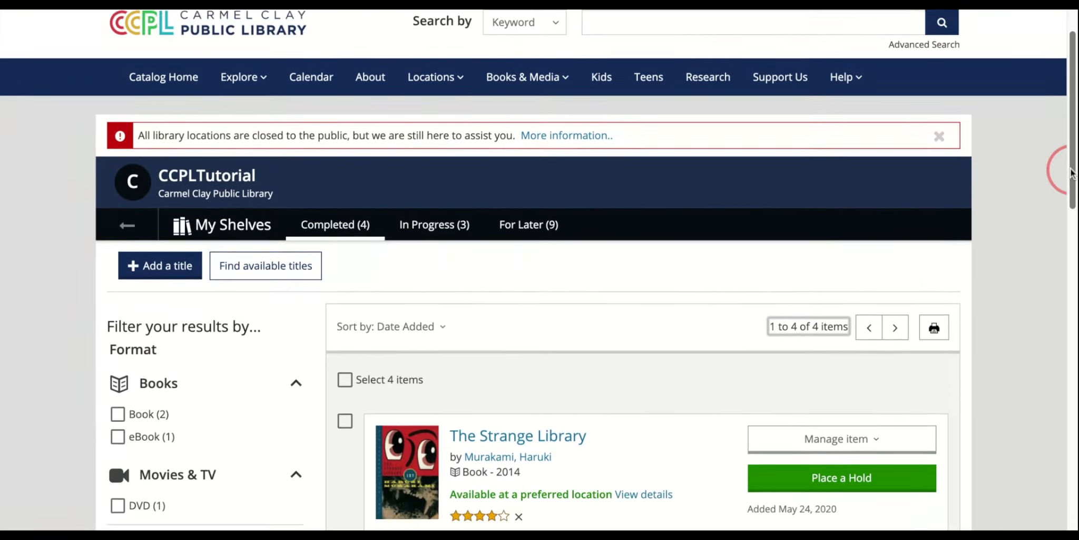
scroll("down", 3)
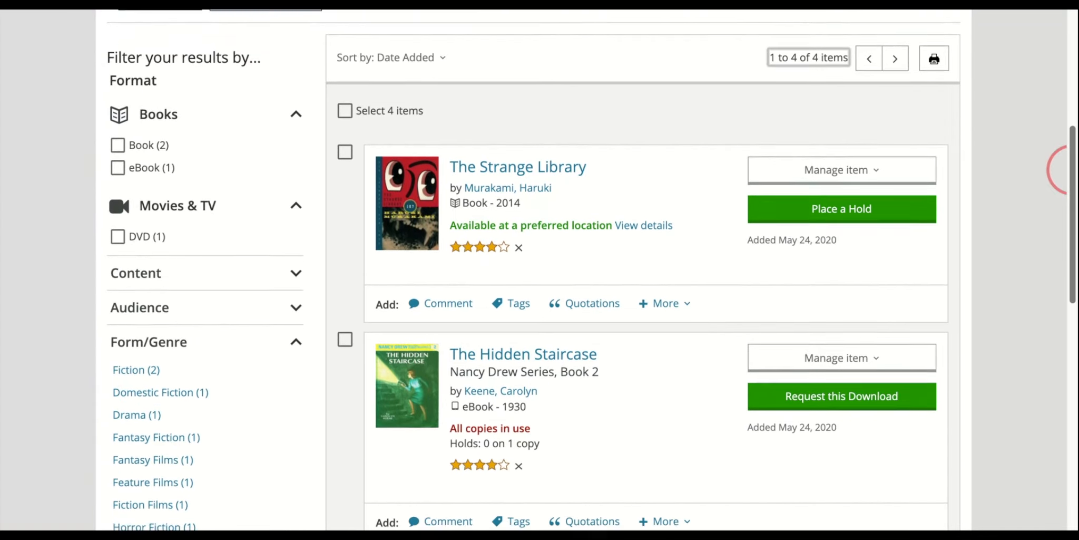
scroll("down", 3)
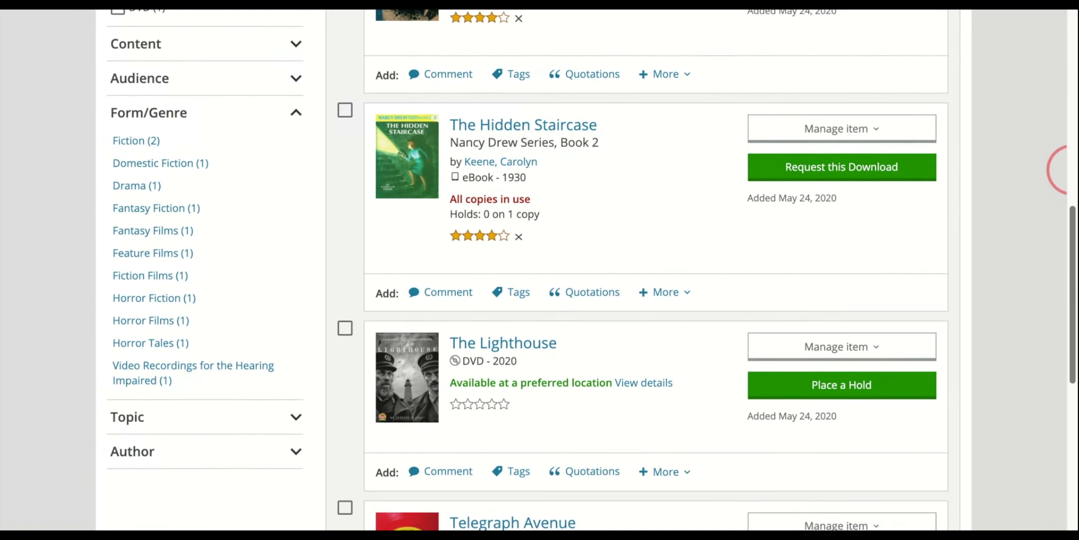
scroll("down", 3)
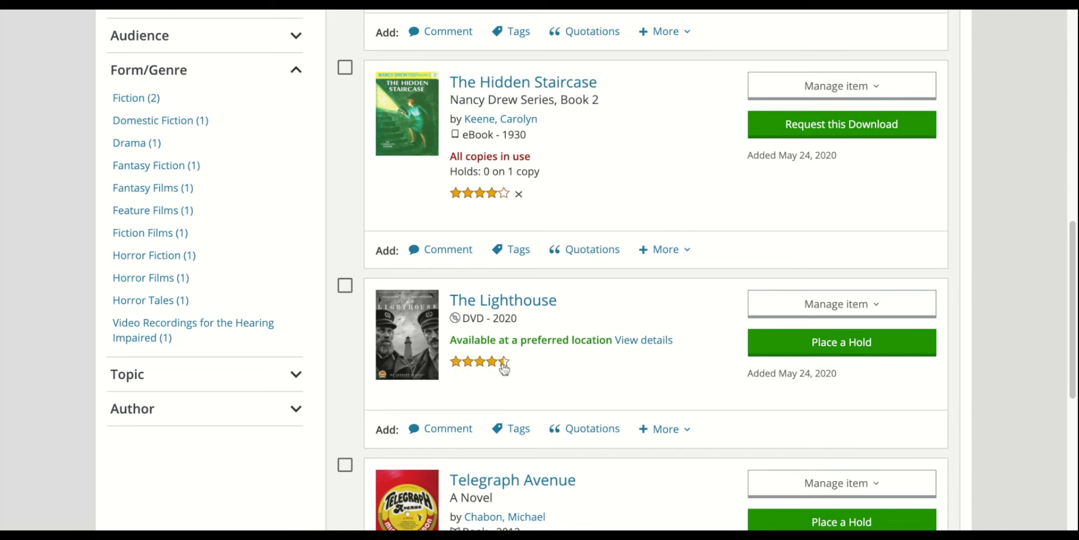
left_click(501, 362)
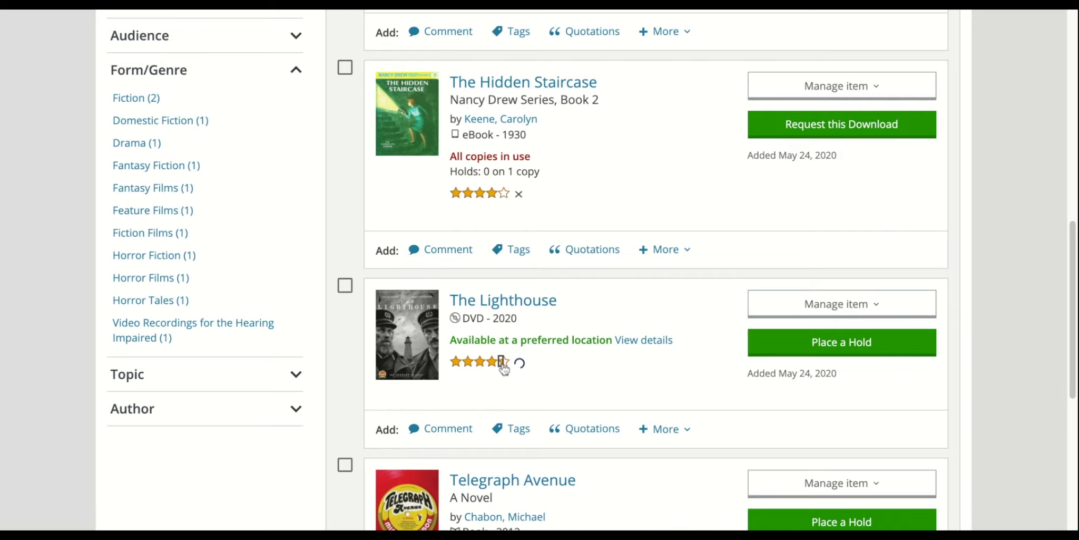
left_click(498, 361)
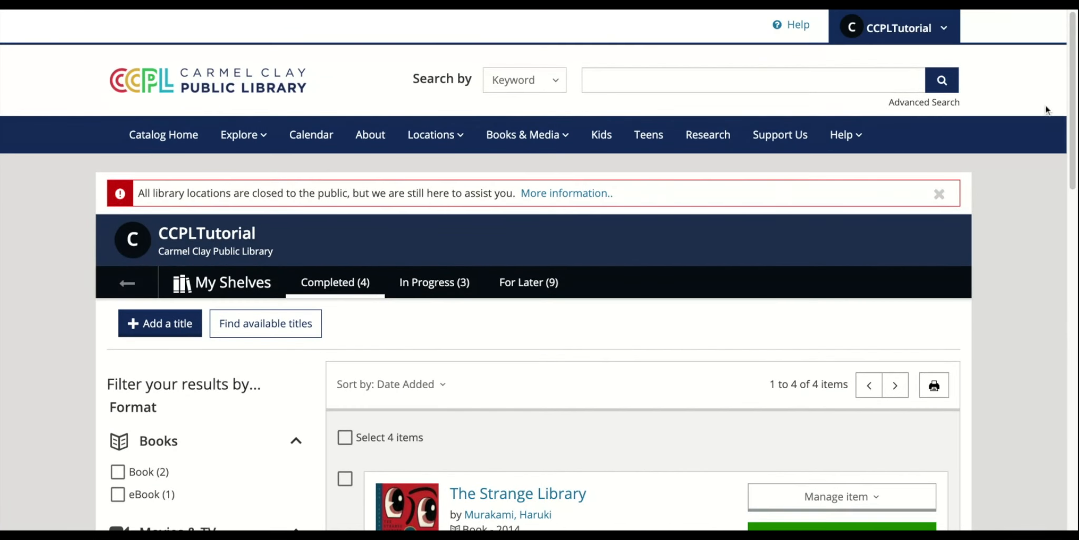
- Search 'new adult graphic novels' and mark The Boy, the Mole, the Fox and the Horse as Completed
type("new adult graphic novels")
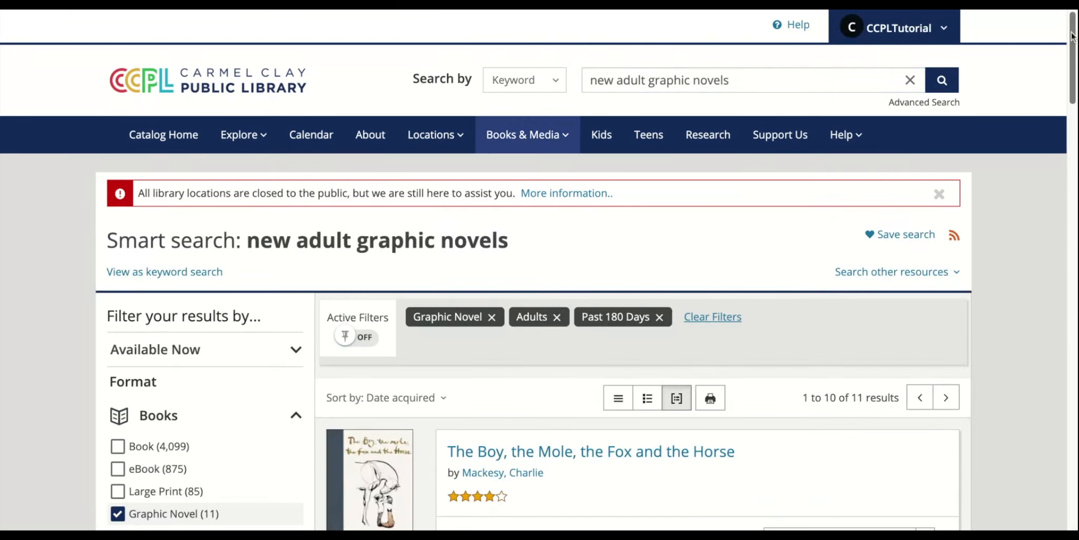
scroll("down", 3)
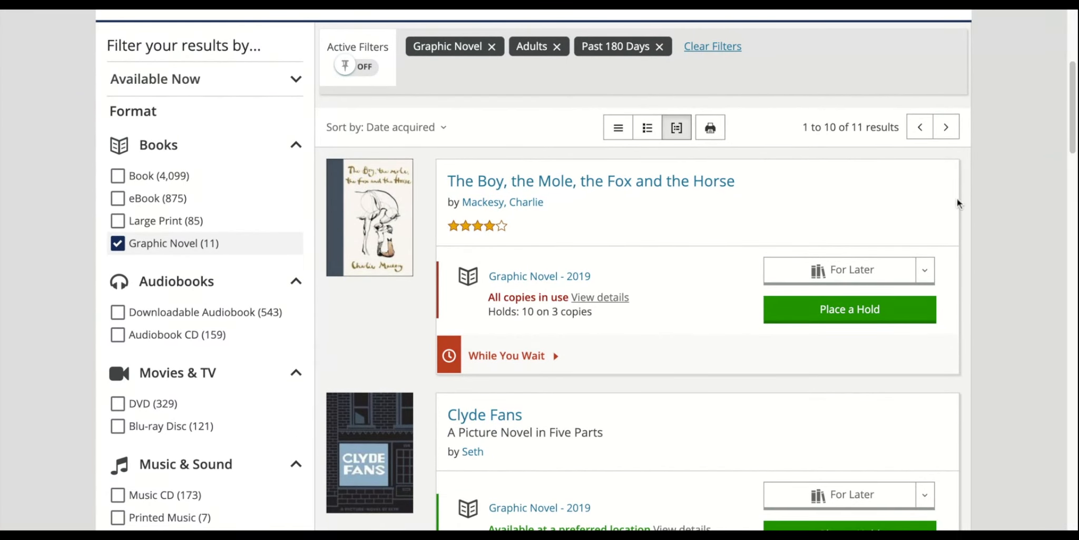
left_click(925, 269)
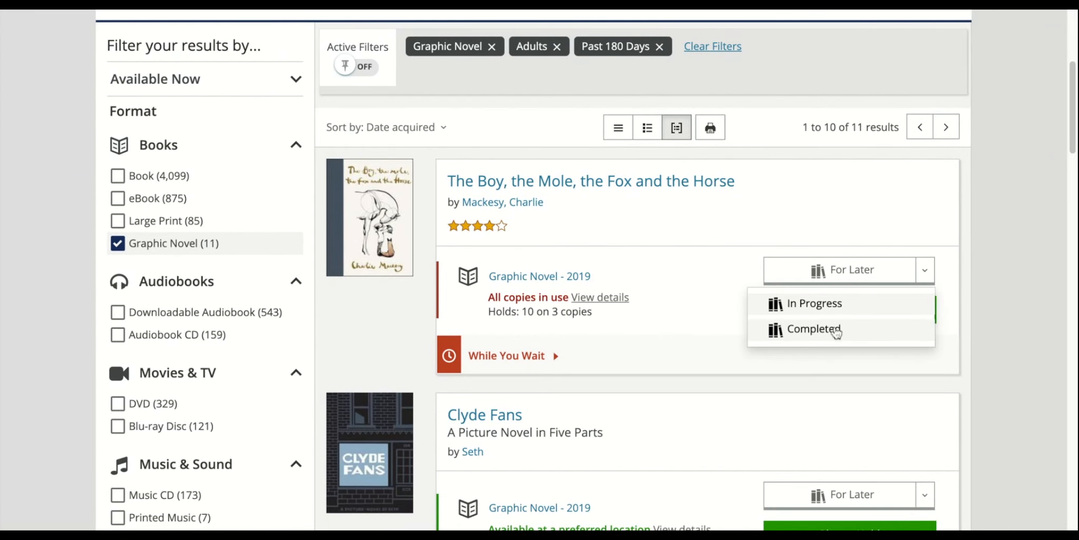
left_click(813, 329)
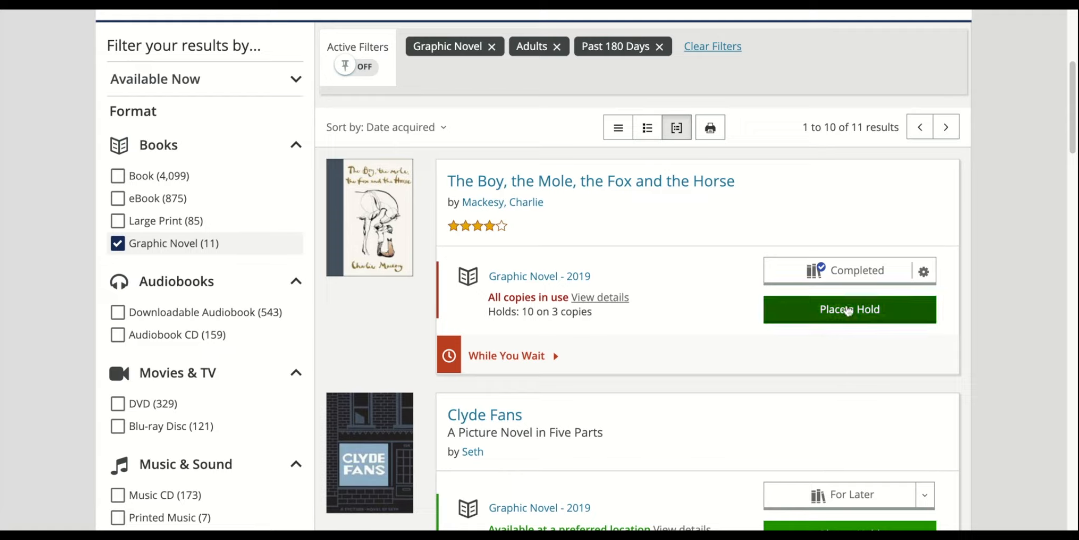
left_click(849, 308)
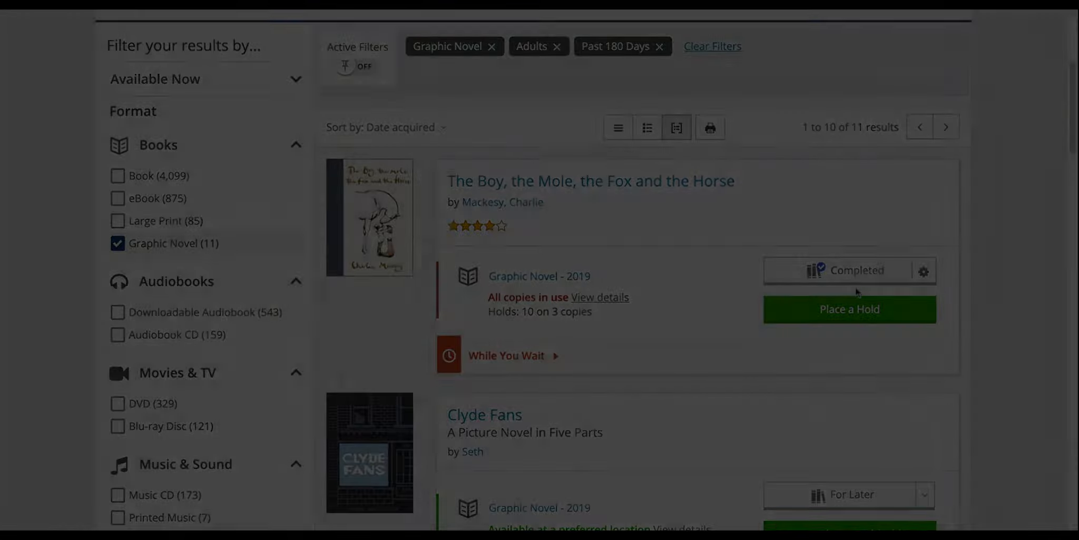